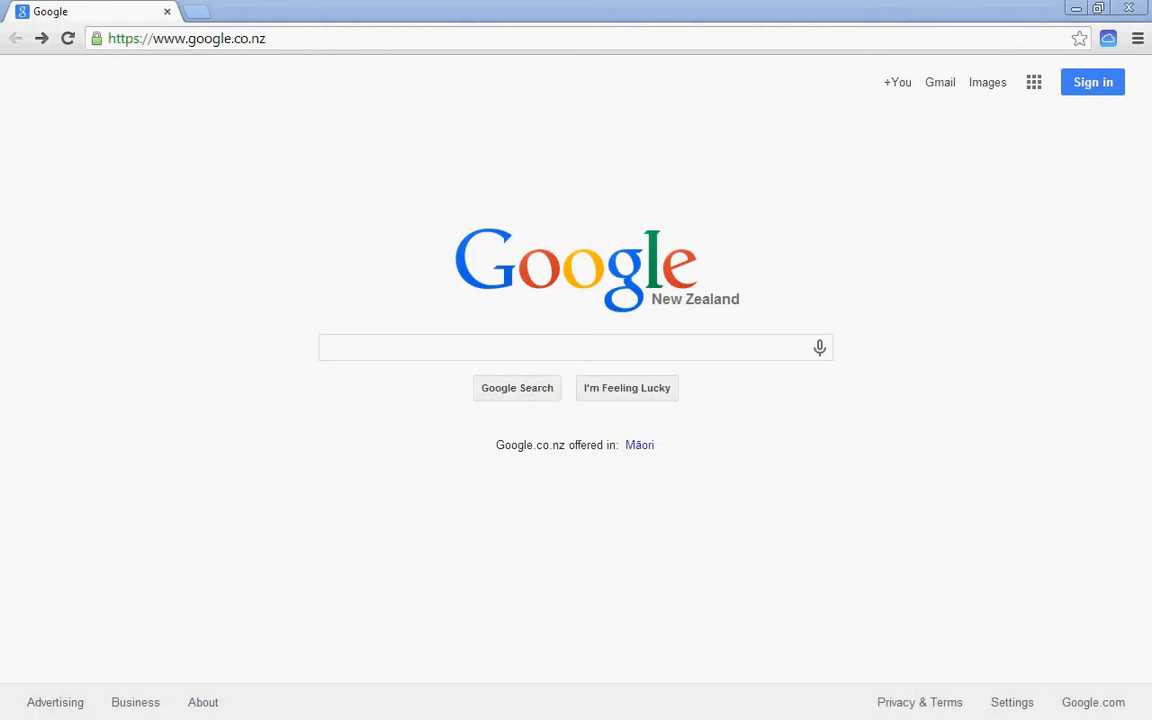
pyautogui.moveTo(130, 354)
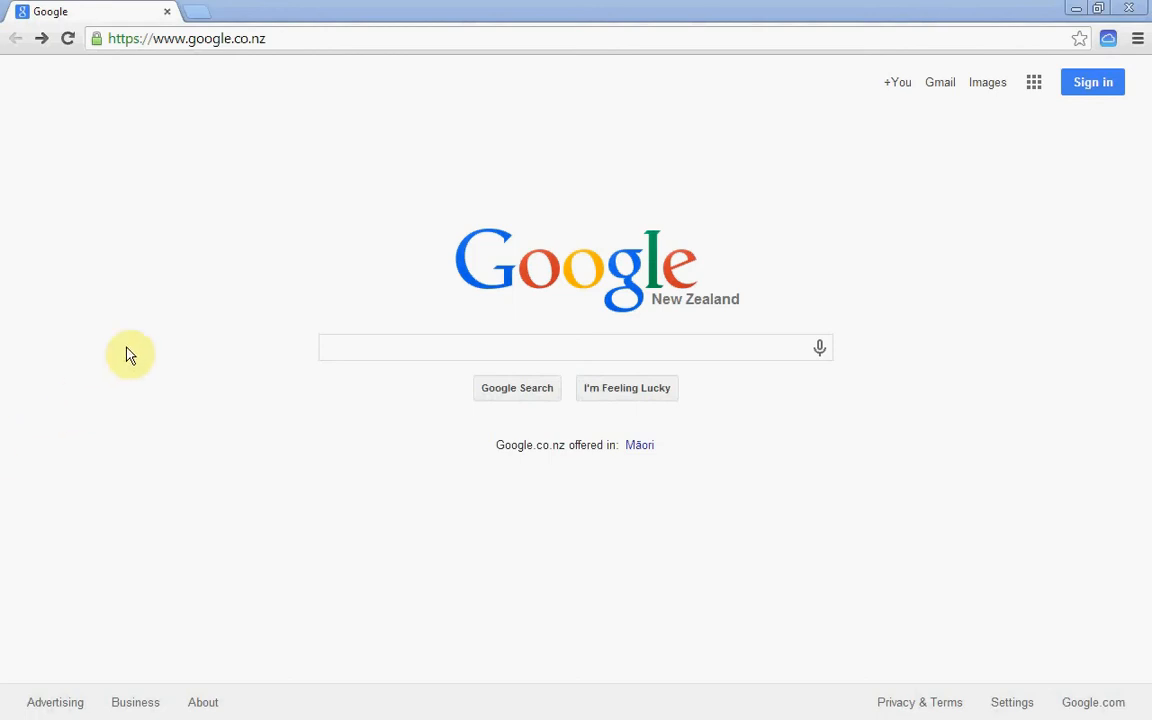
pyautogui.moveTo(267, 103)
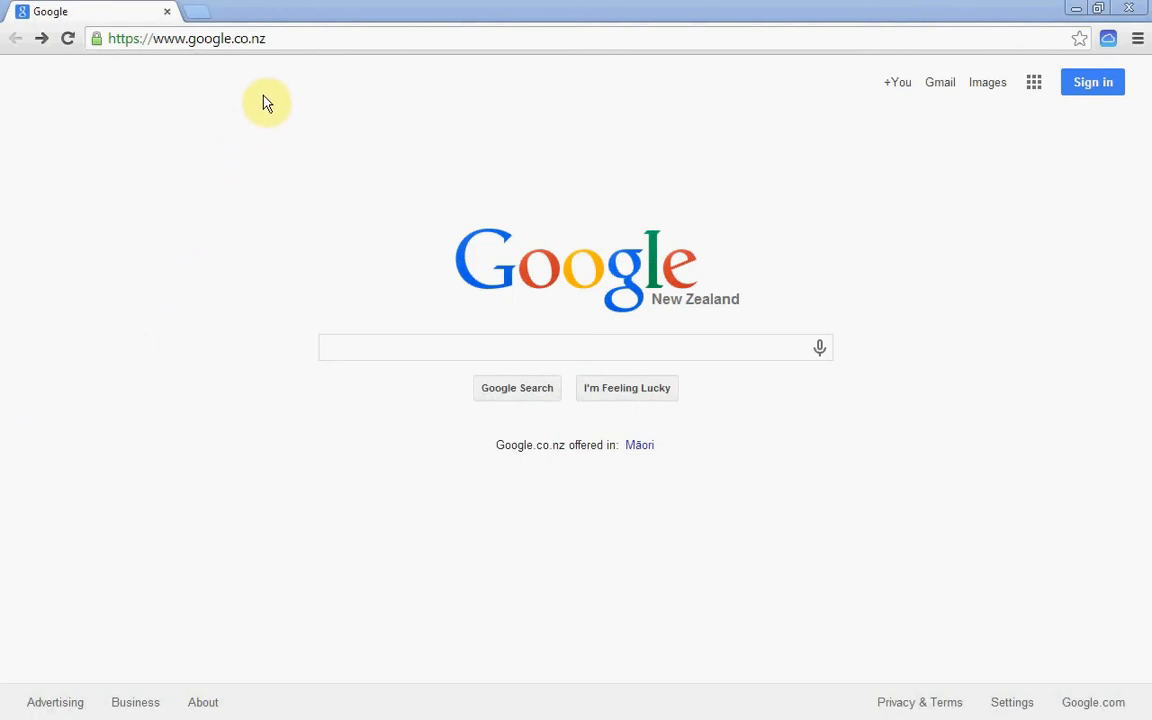
pyautogui.moveTo(280, 68)
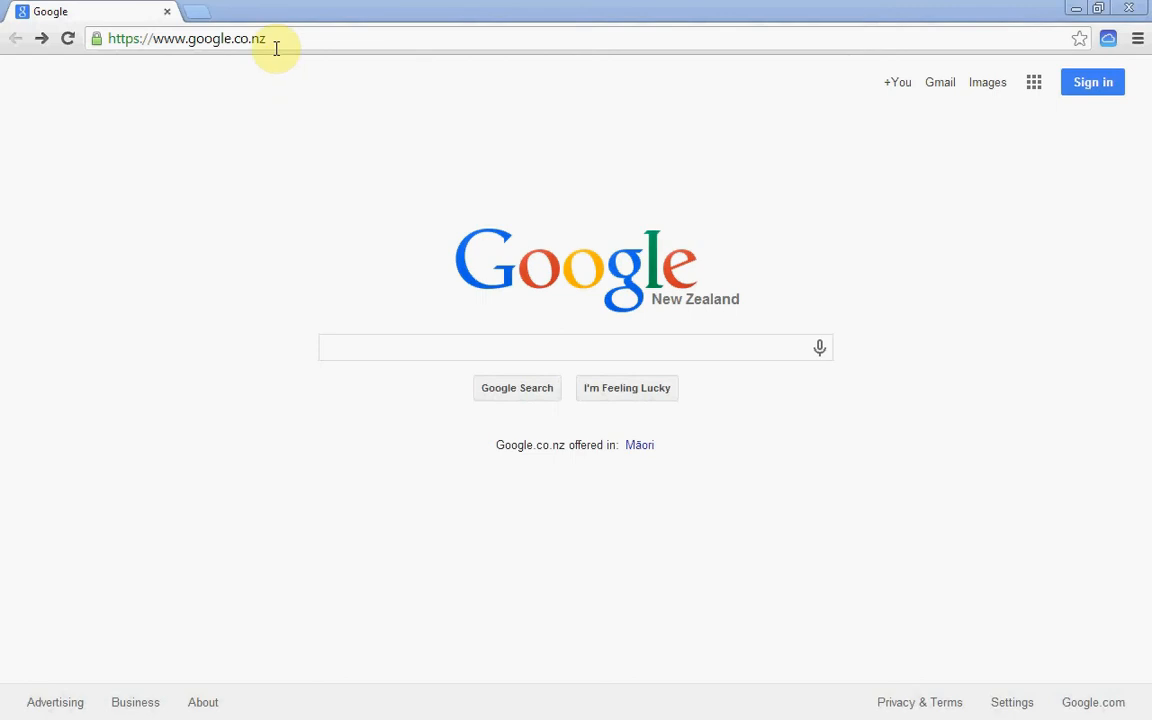
pyautogui.click(185, 38)
pyautogui.write('empowersoftwar')
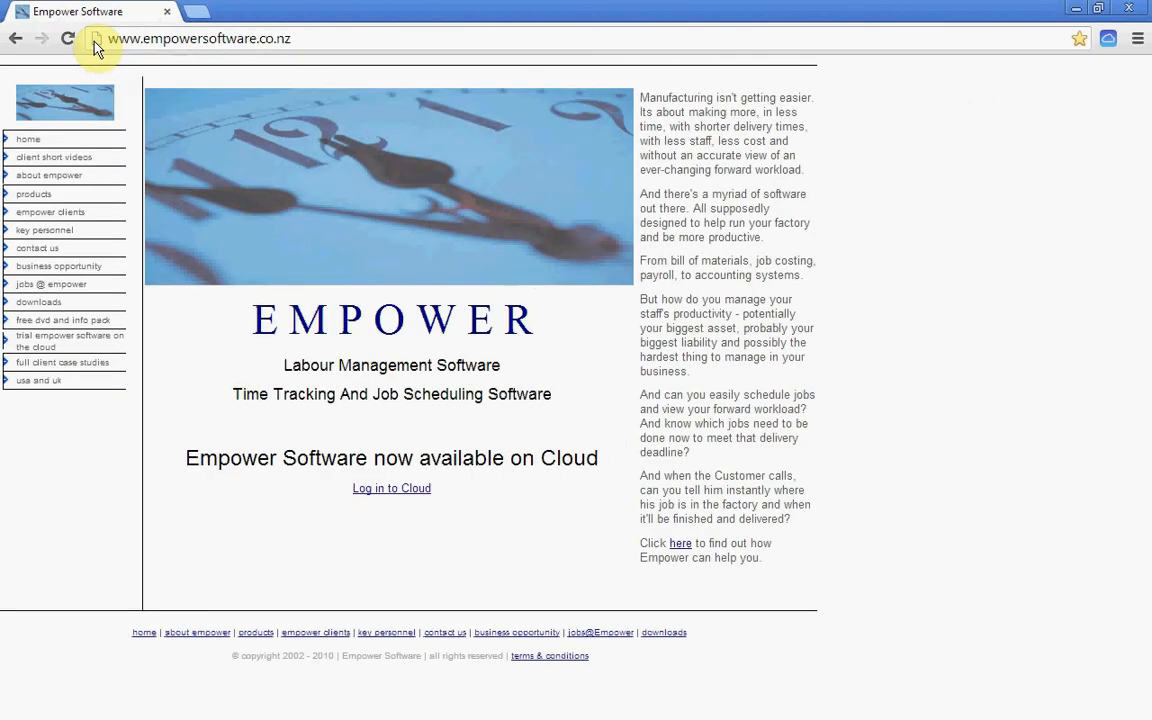
pyautogui.moveTo(340, 490)
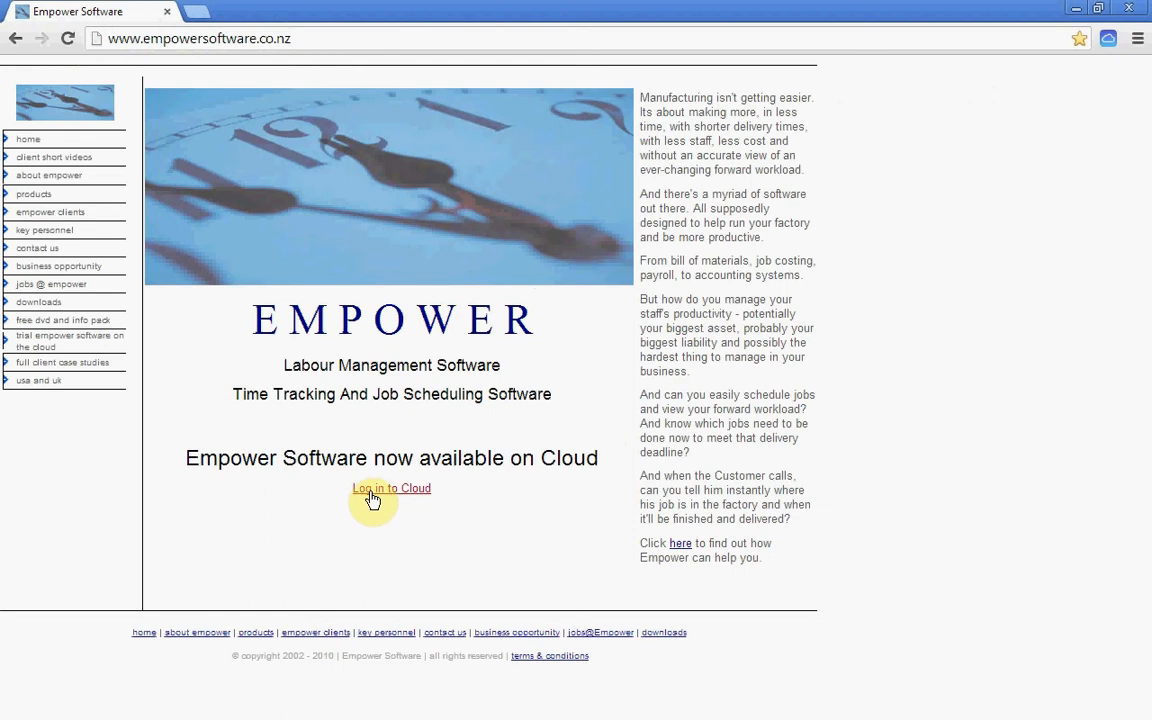
# On the Empower Cloud login page, enter username 'DaveG' and the password
pyautogui.click(391, 488)
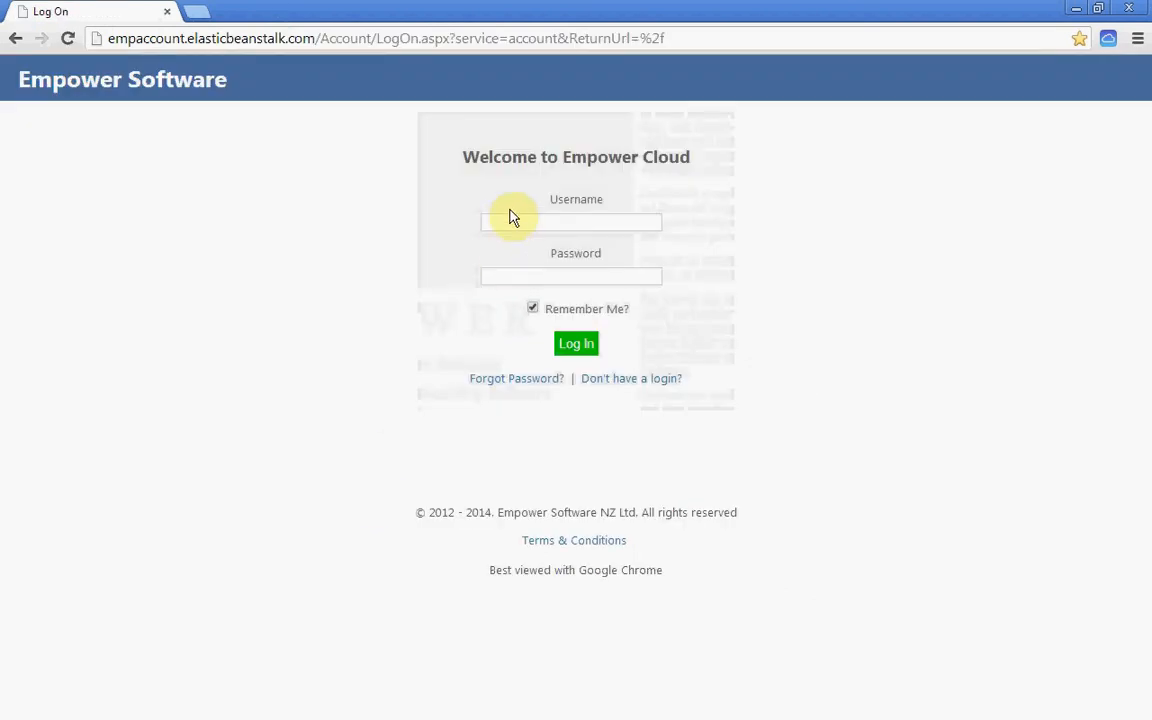
pyautogui.click(570, 222)
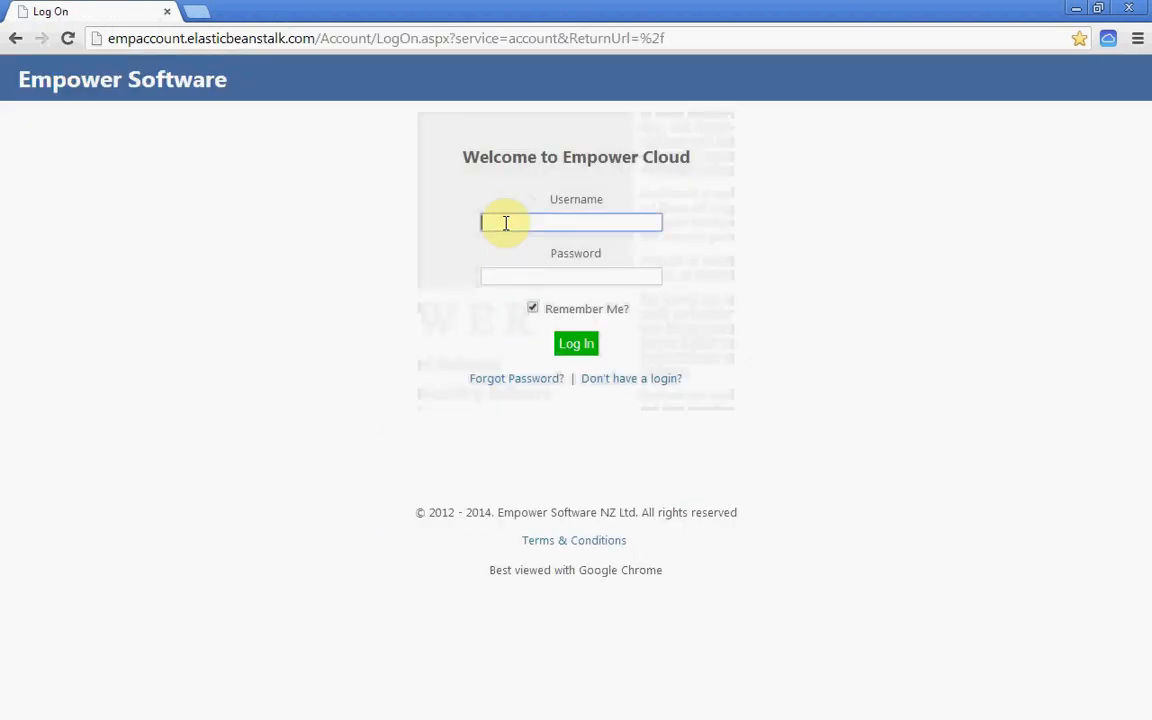
pyautogui.write('DAve')
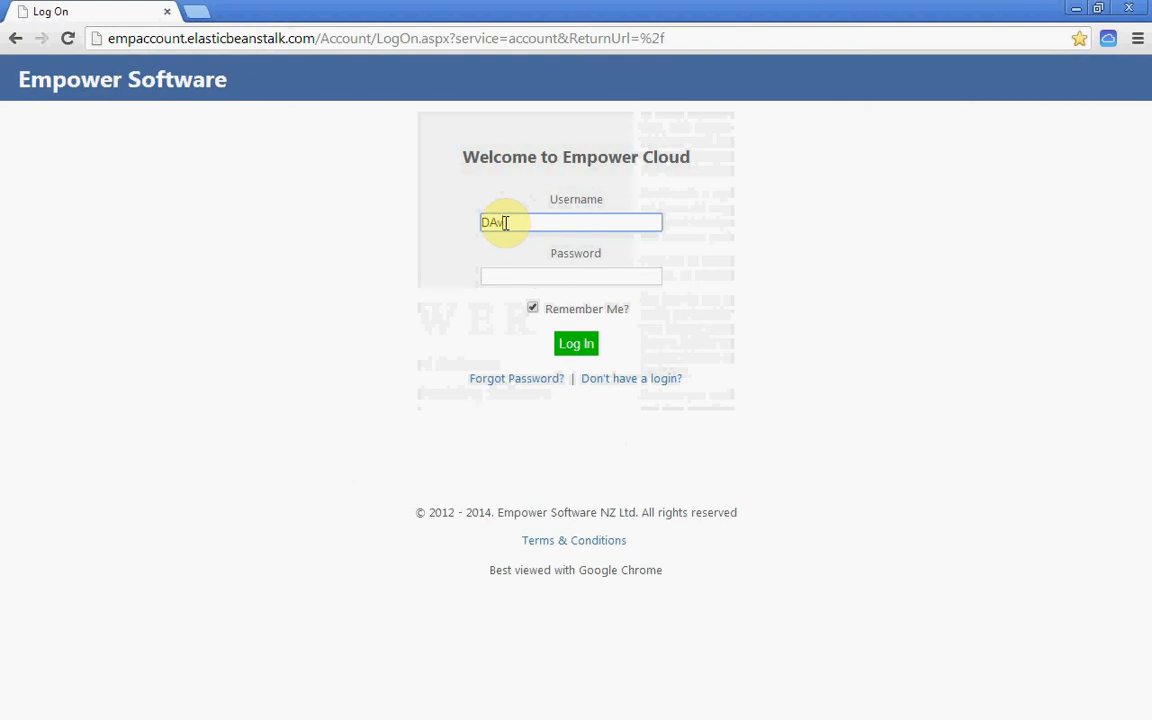
pyautogui.write('Dave')
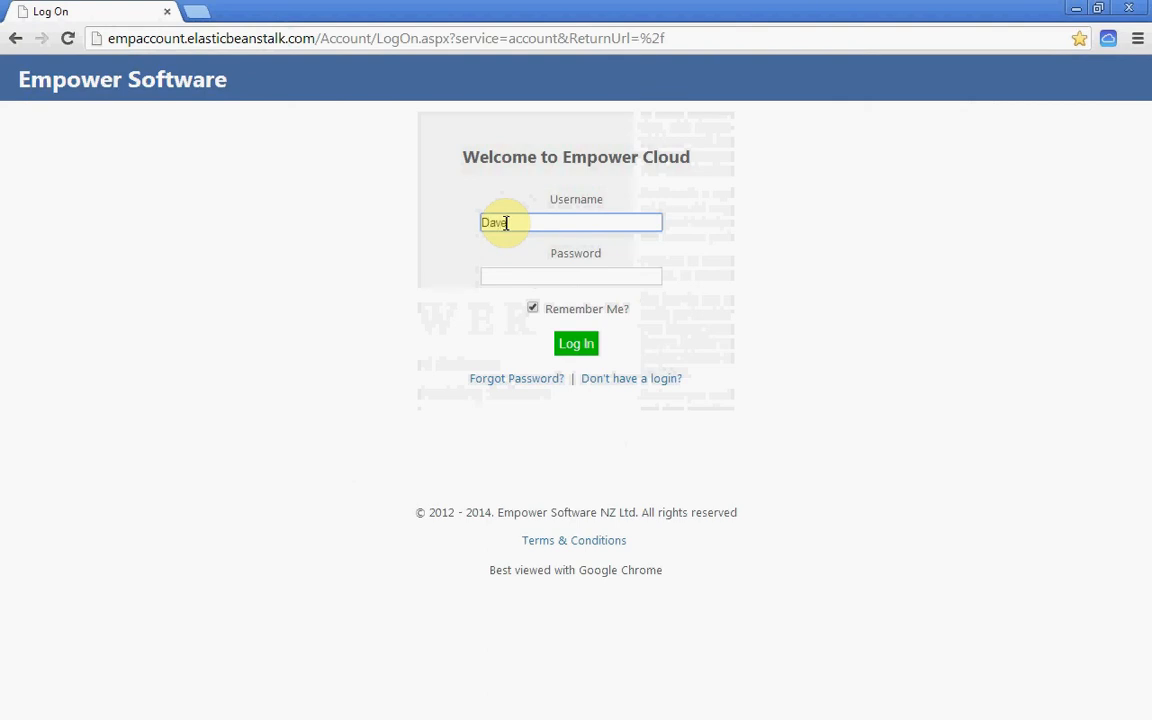
pyautogui.write('G')
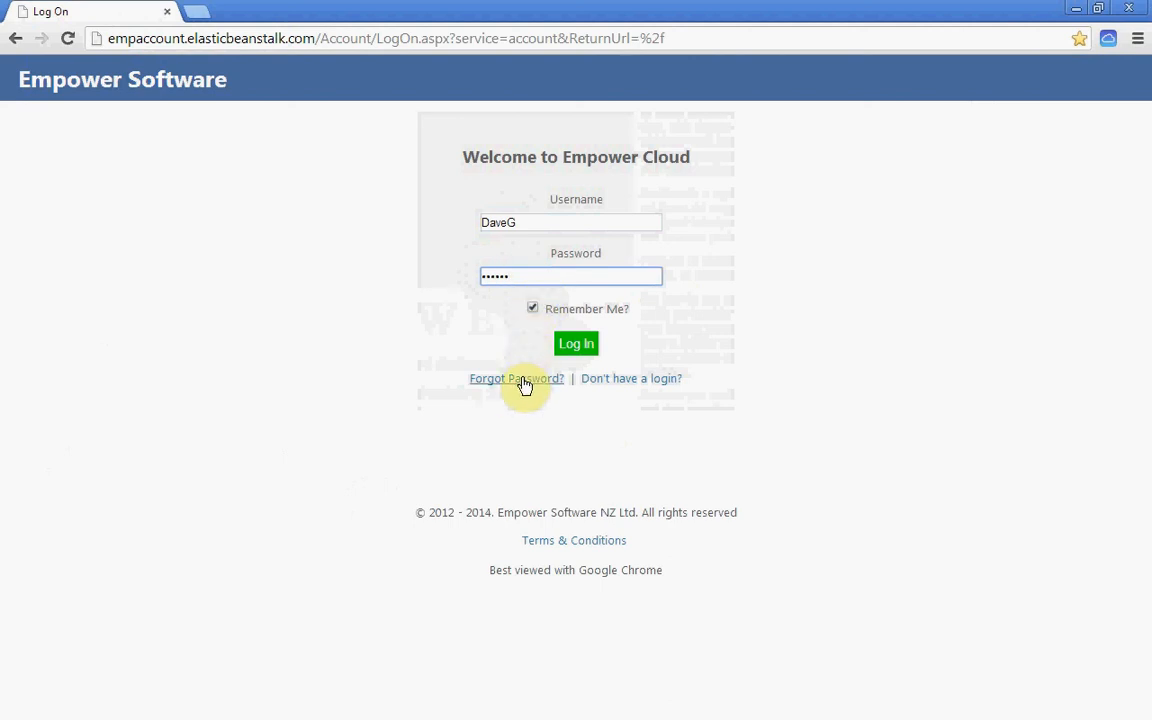
pyautogui.moveTo(619, 388)
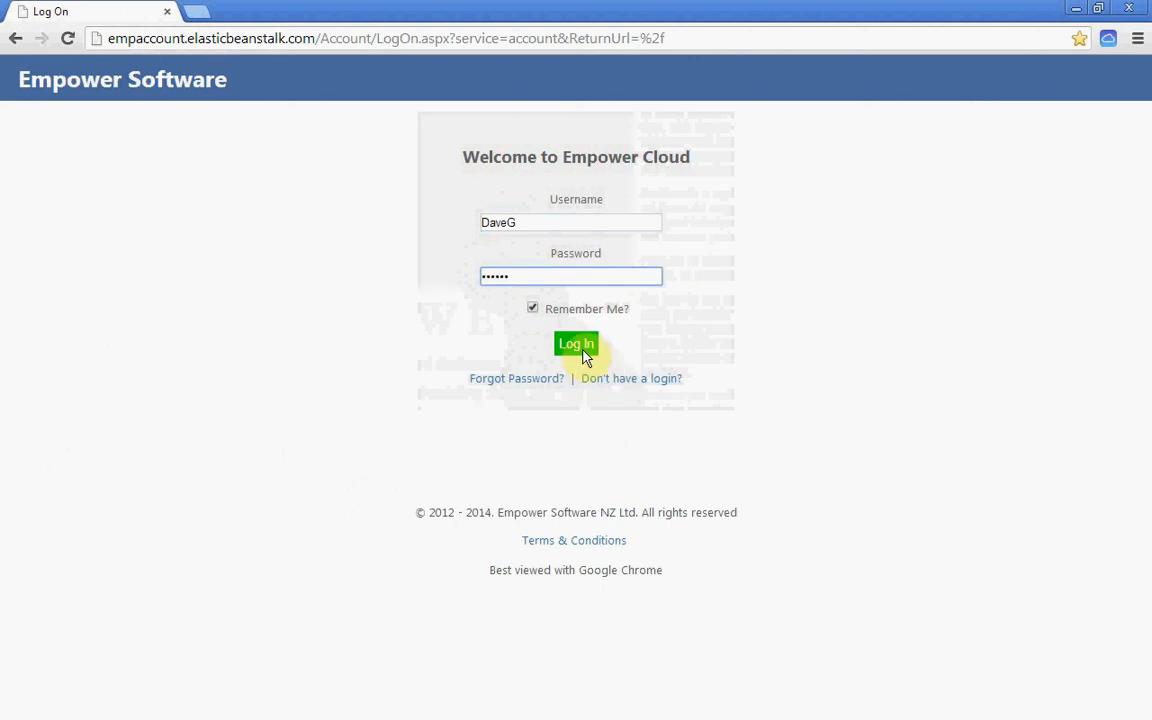
# Log in as DaveG and open the account menu at top right
pyautogui.click(576, 343)
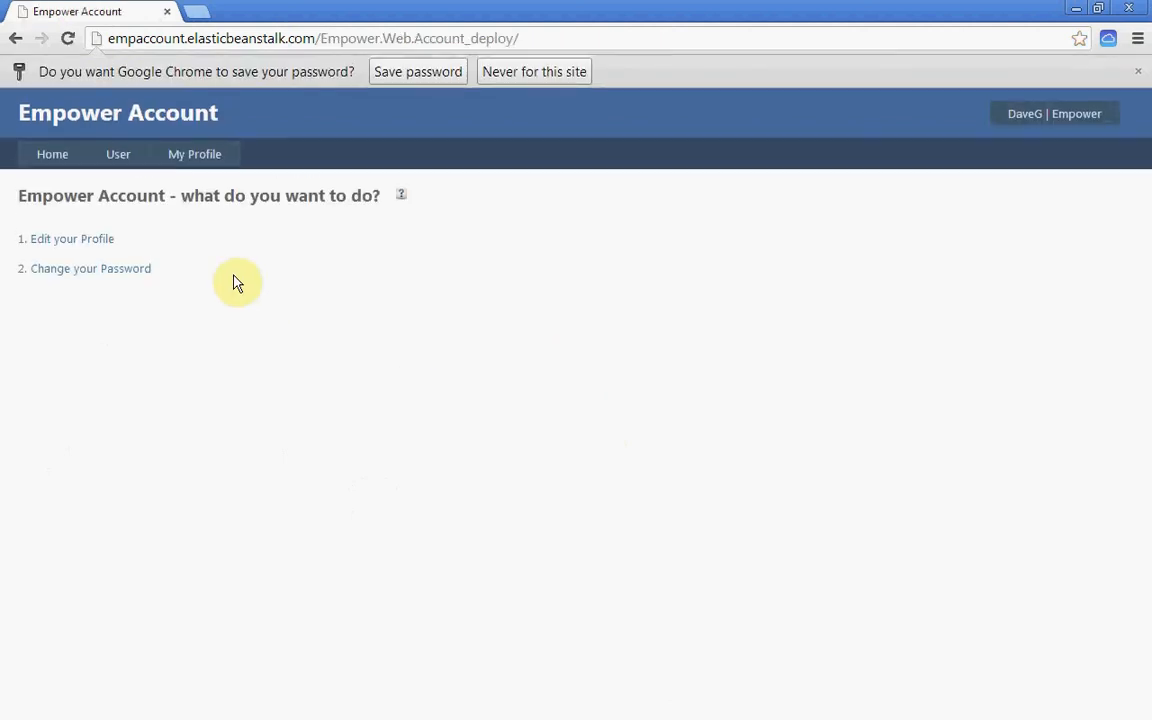
pyautogui.click(194, 153)
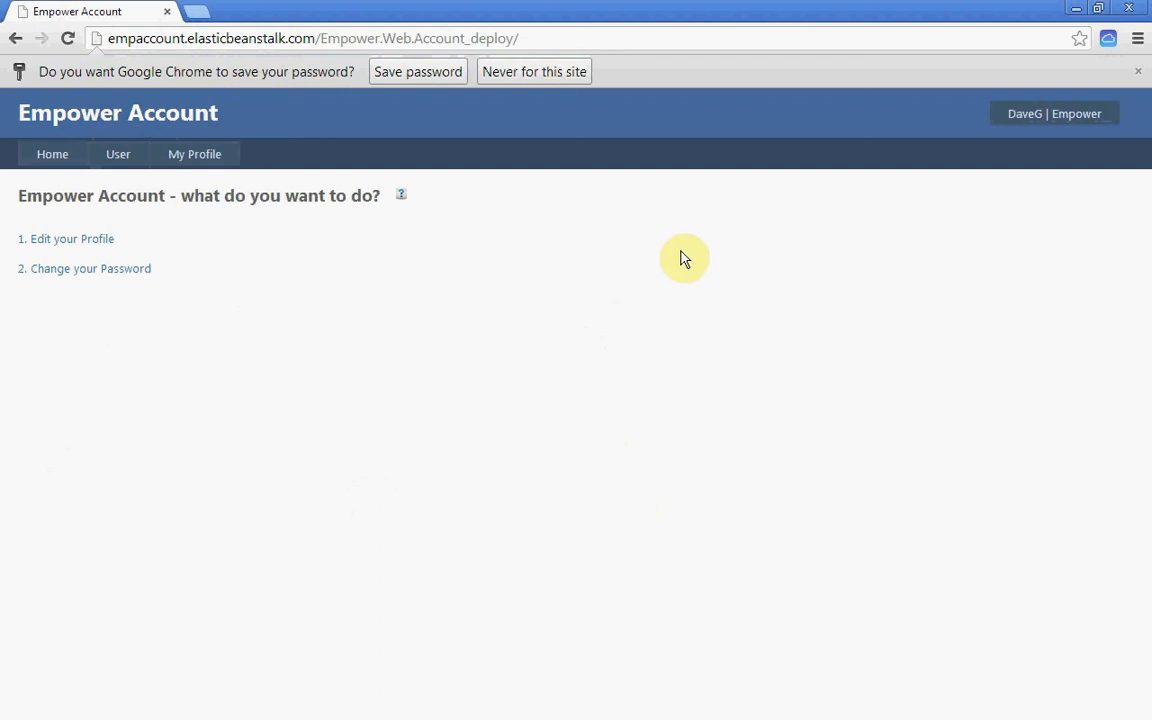
pyautogui.click(1053, 113)
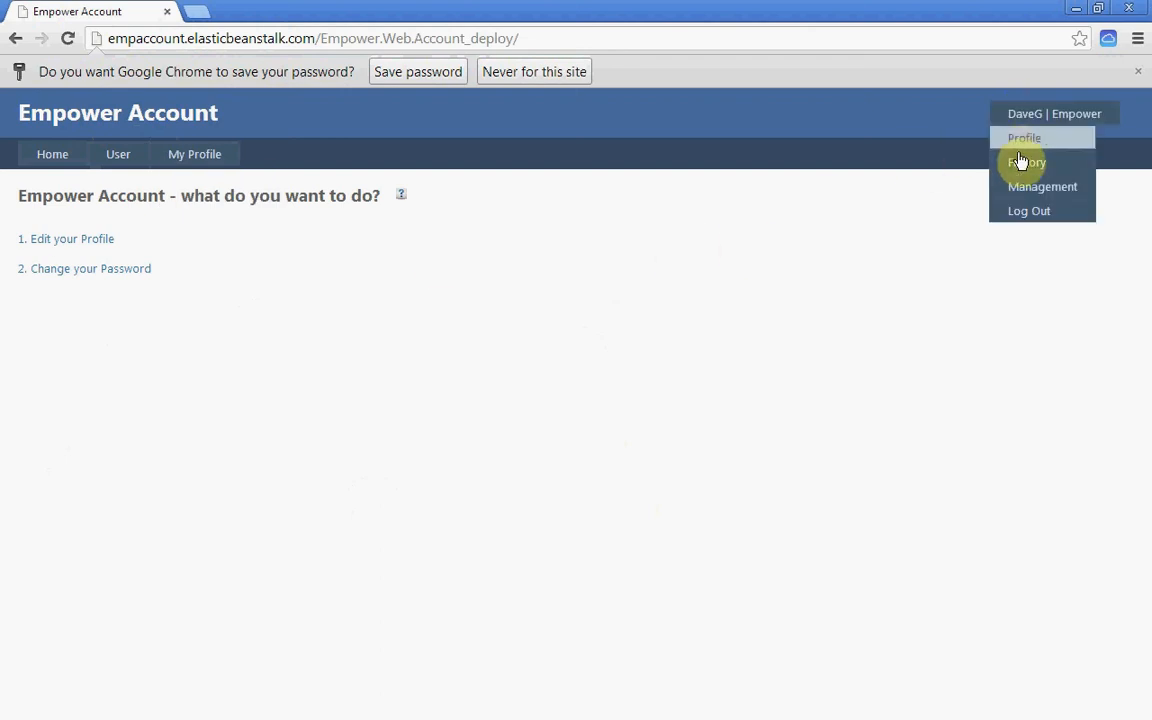